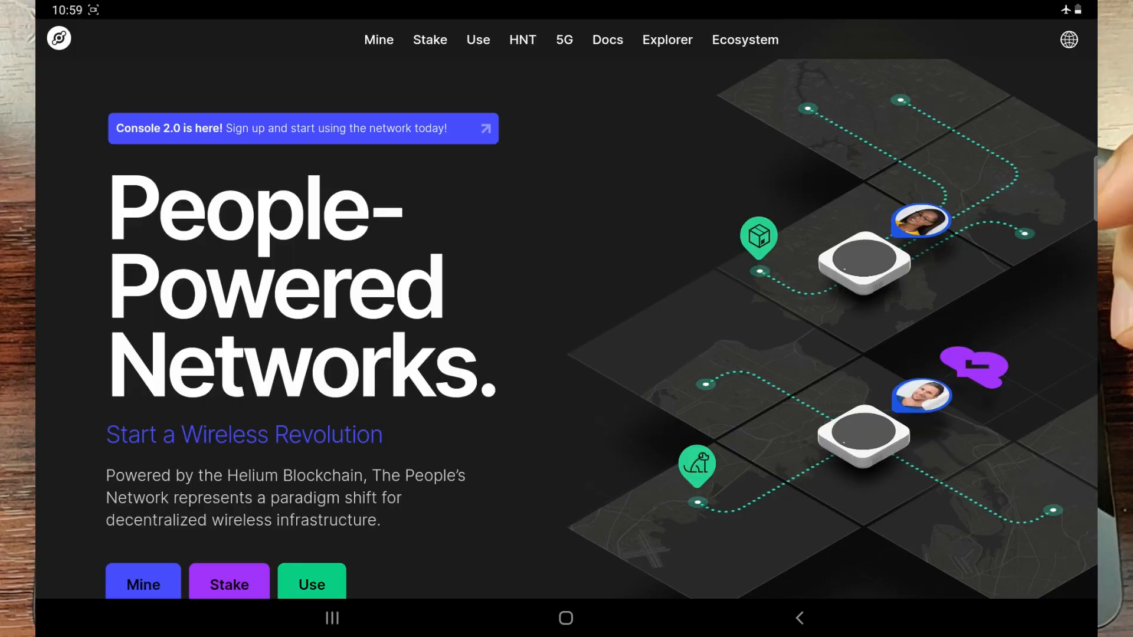
# - Start a JLCPCB instant quote and upload the board's Gerber zip
pyautogui.scroll(-3)
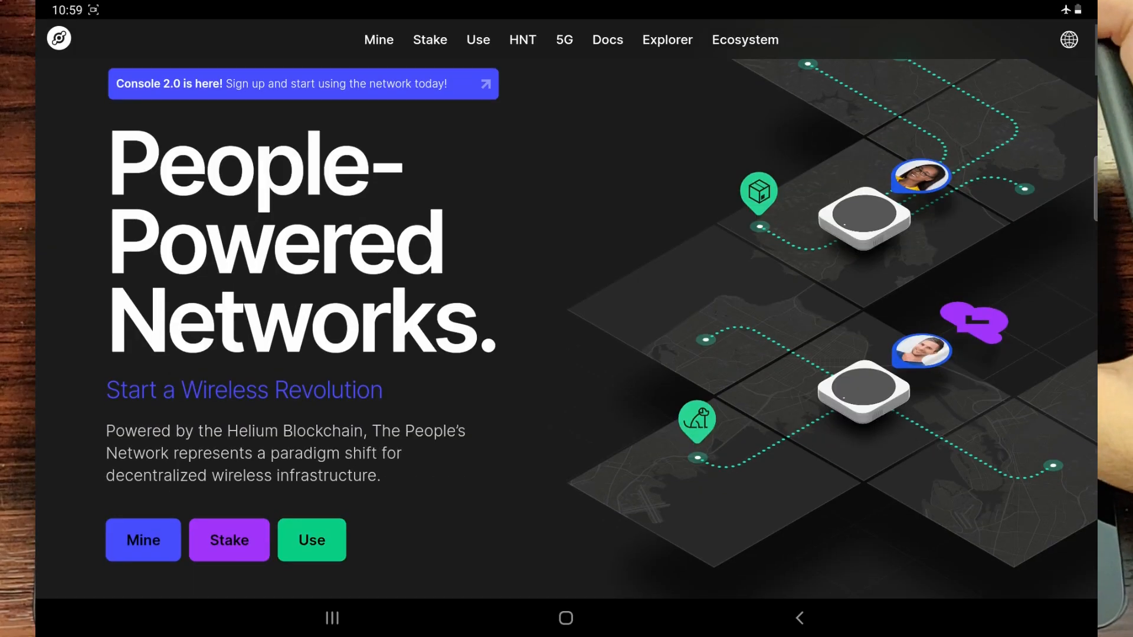
pyautogui.scroll(-3)
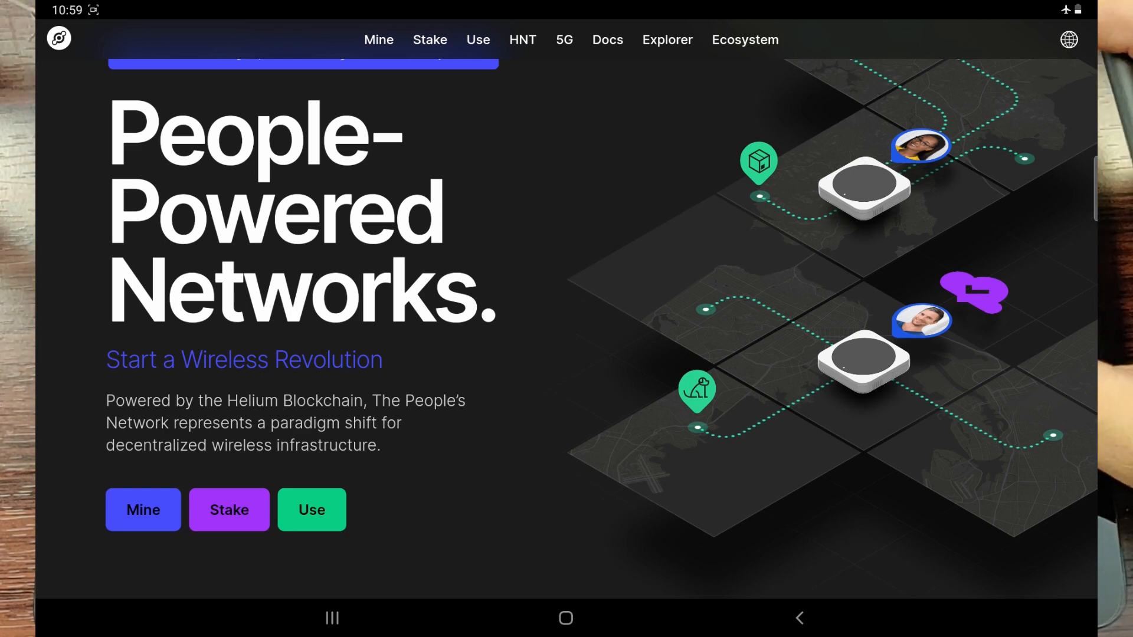
pyautogui.scroll(-3)
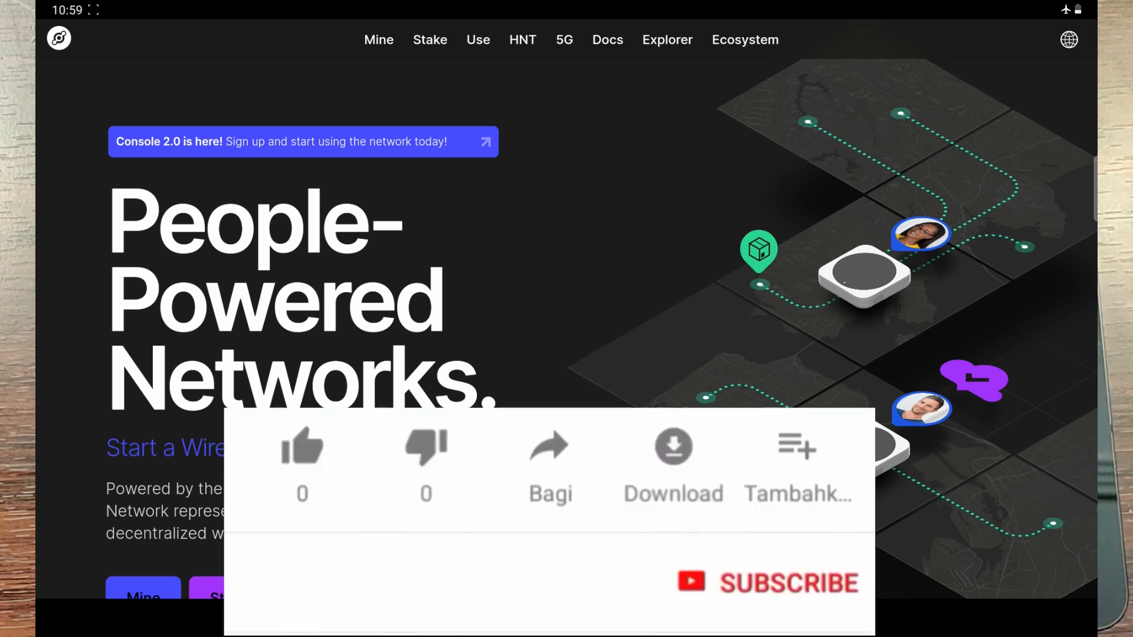
pyautogui.click(301, 447)
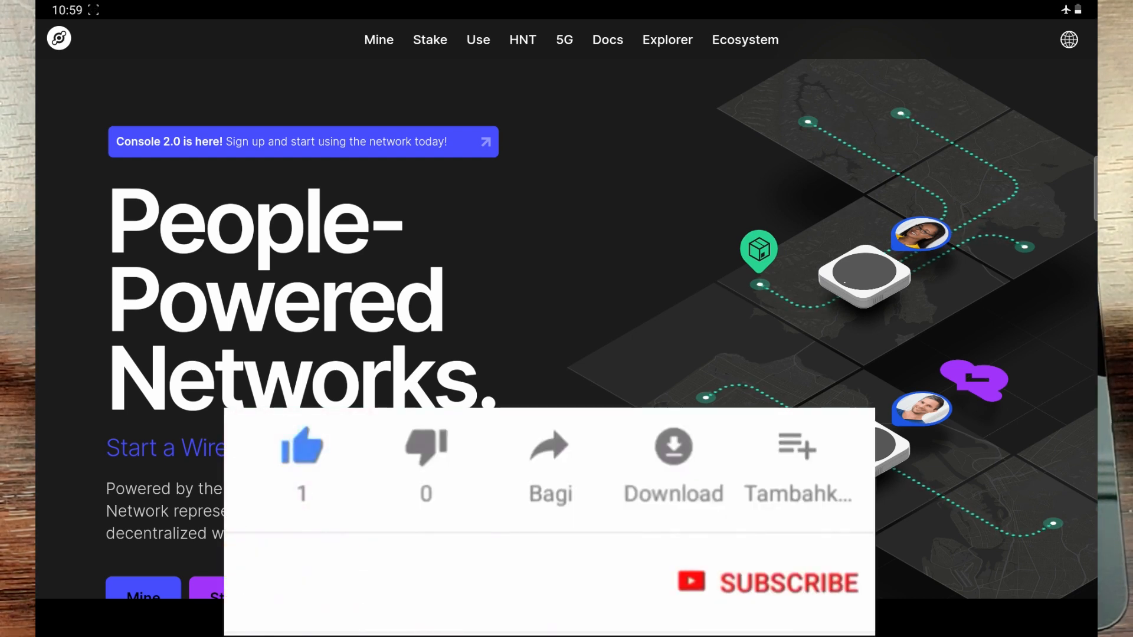
pyautogui.click(767, 583)
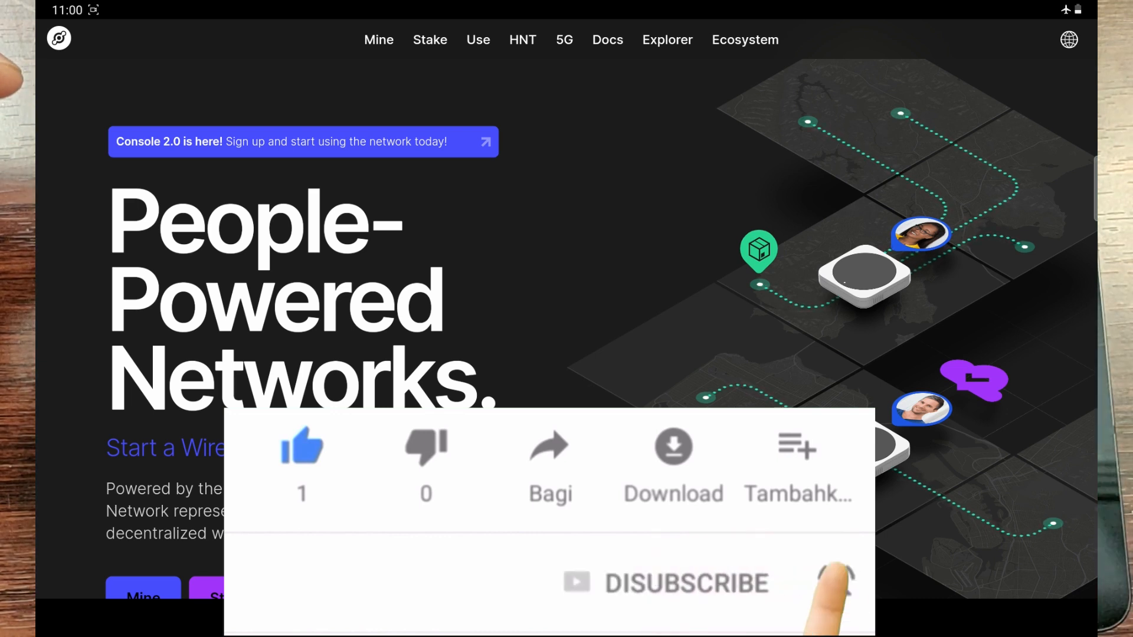
pyautogui.click(836, 582)
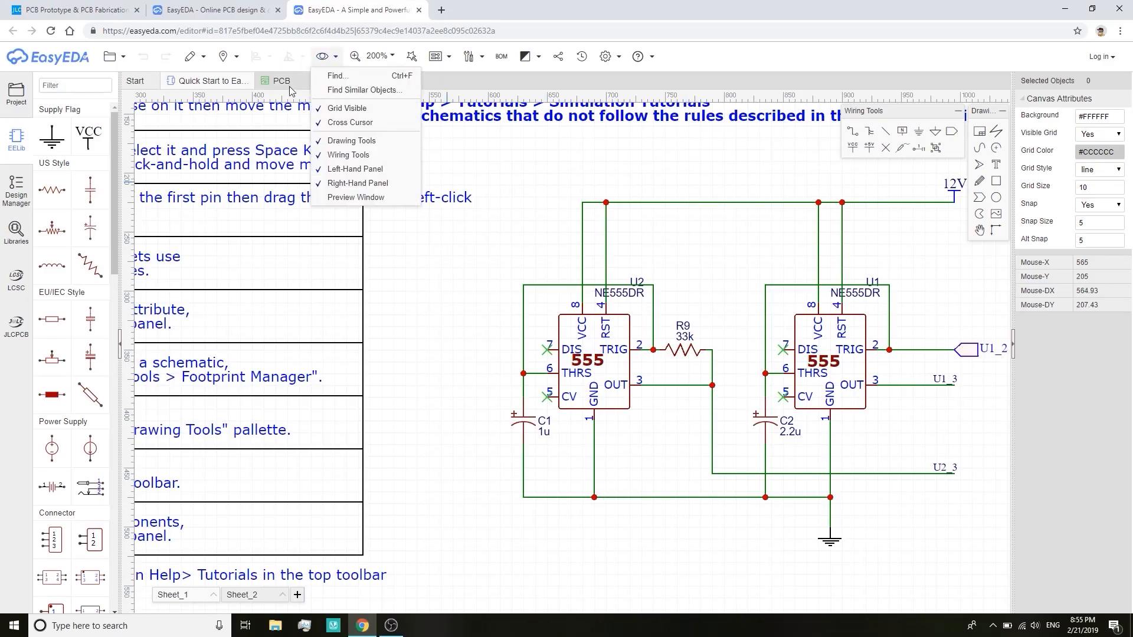
pyautogui.click(281, 80)
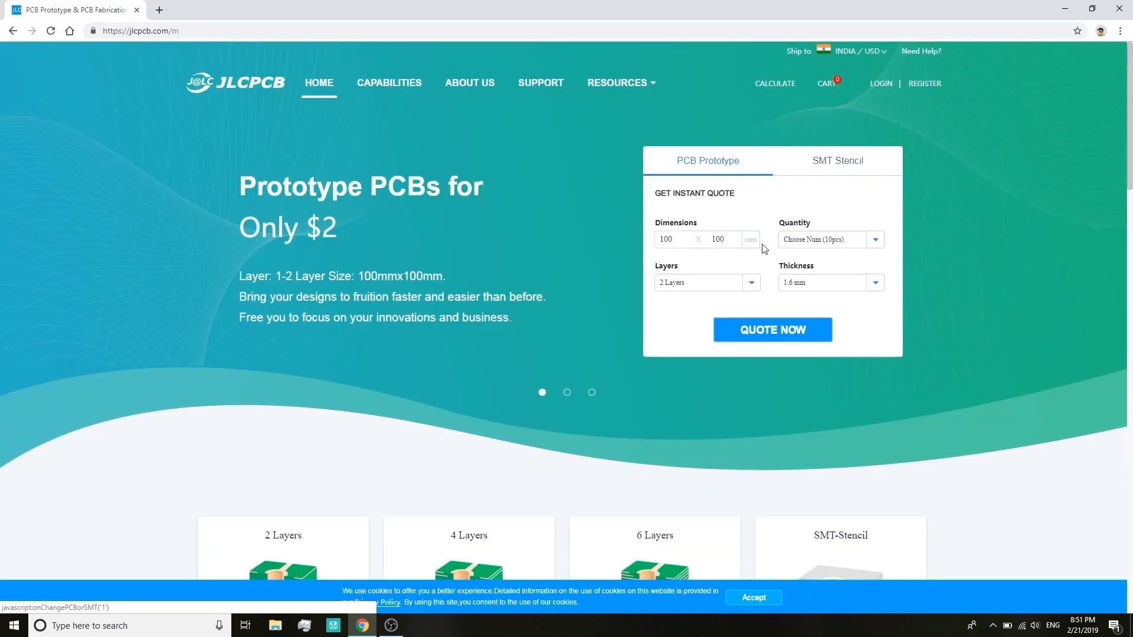
pyautogui.click(772, 329)
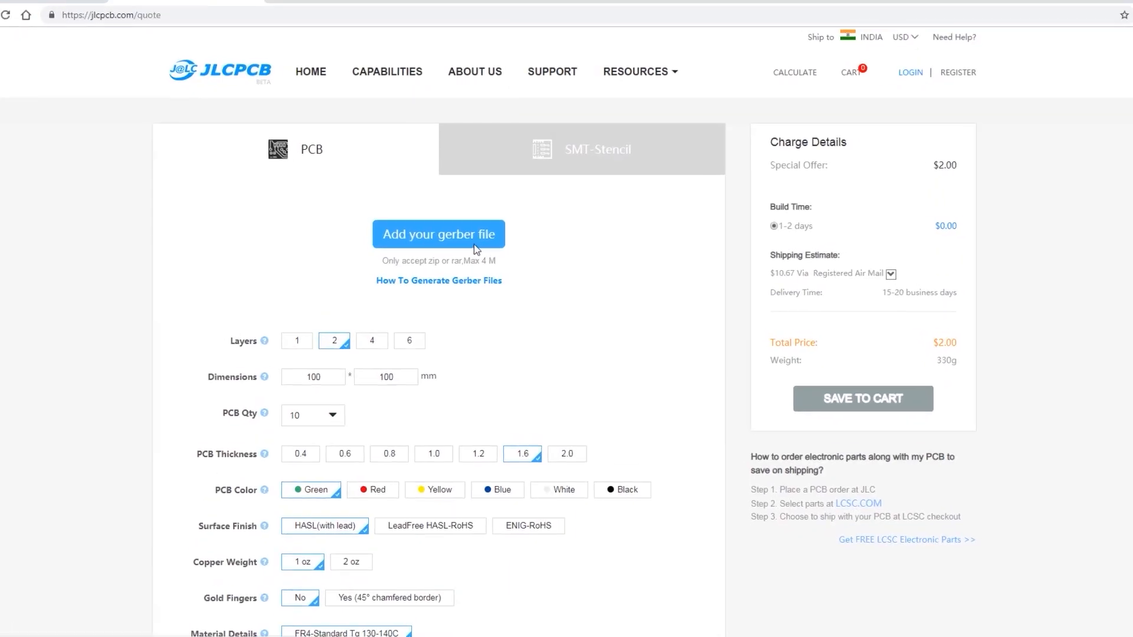
pyautogui.click(437, 234)
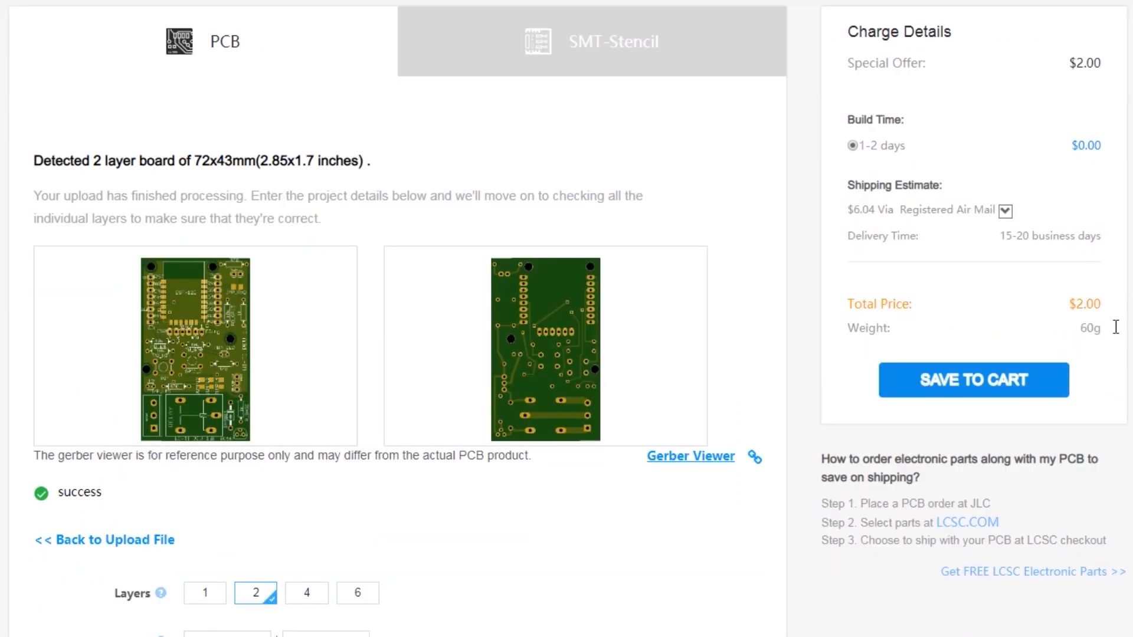
pyautogui.moveTo(1045, 378)
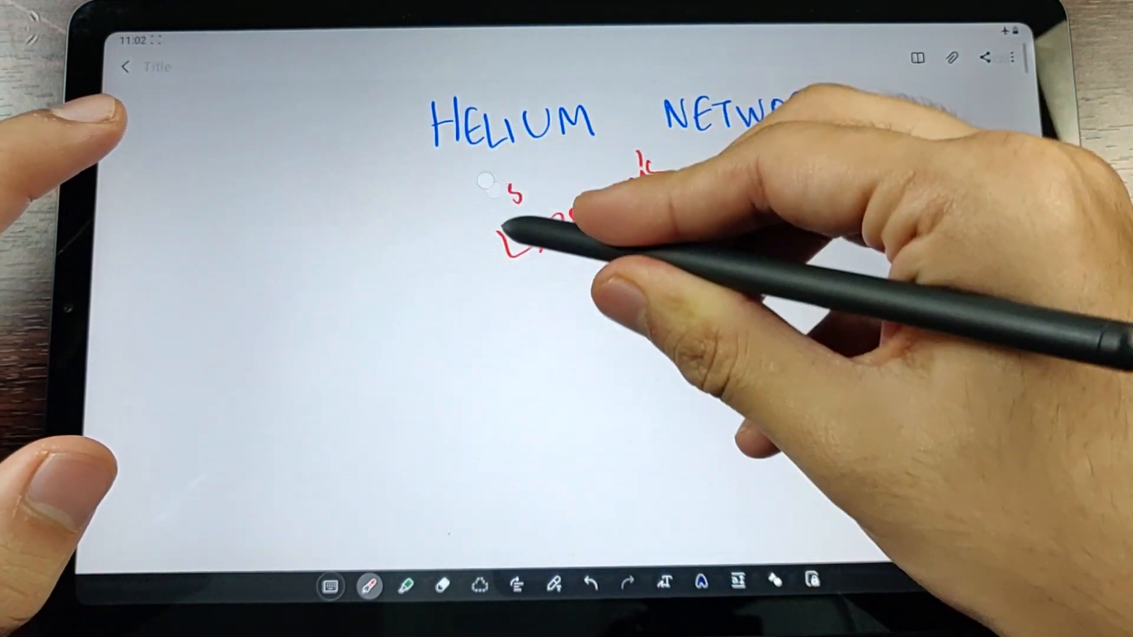
# - Add the note 'wifi 44/5G' to the Helium Network page
pyautogui.write('wifi 44/5G')
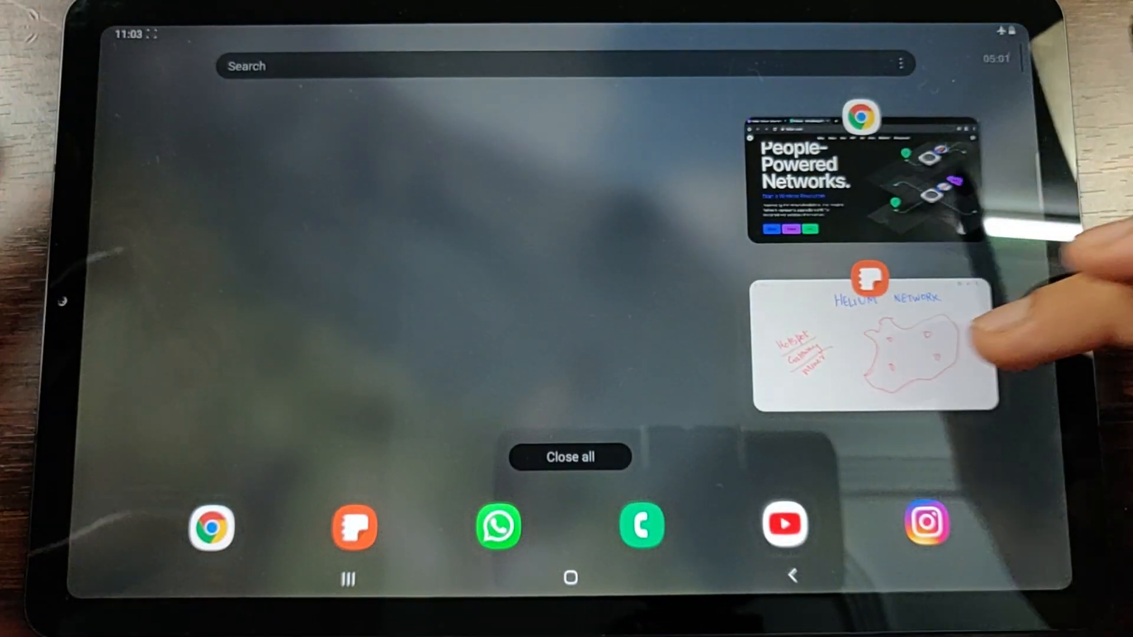
pyautogui.click(874, 343)
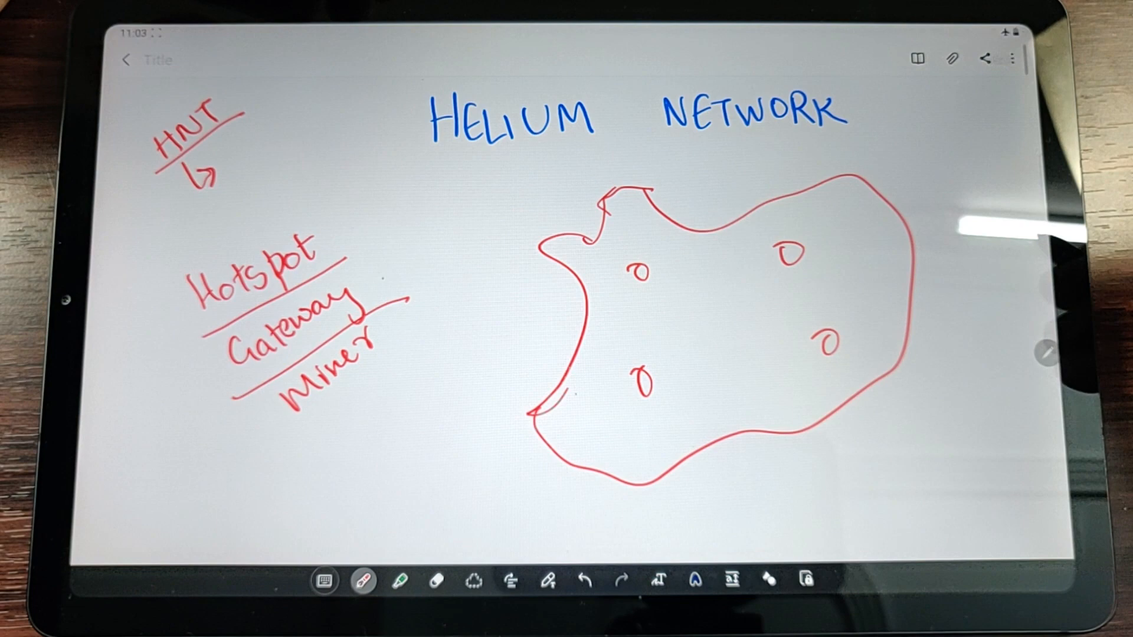
pyautogui.write('2')
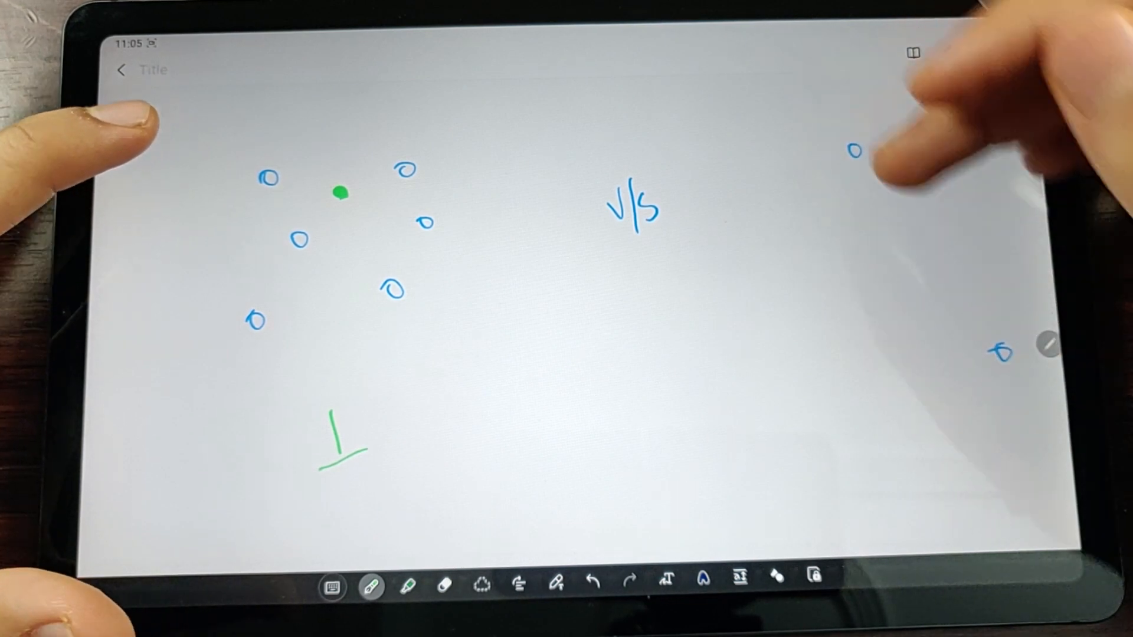
# - Choose a Samsung Notes pen option for the blue circles and green dot sketch
pyautogui.click(830, 289)
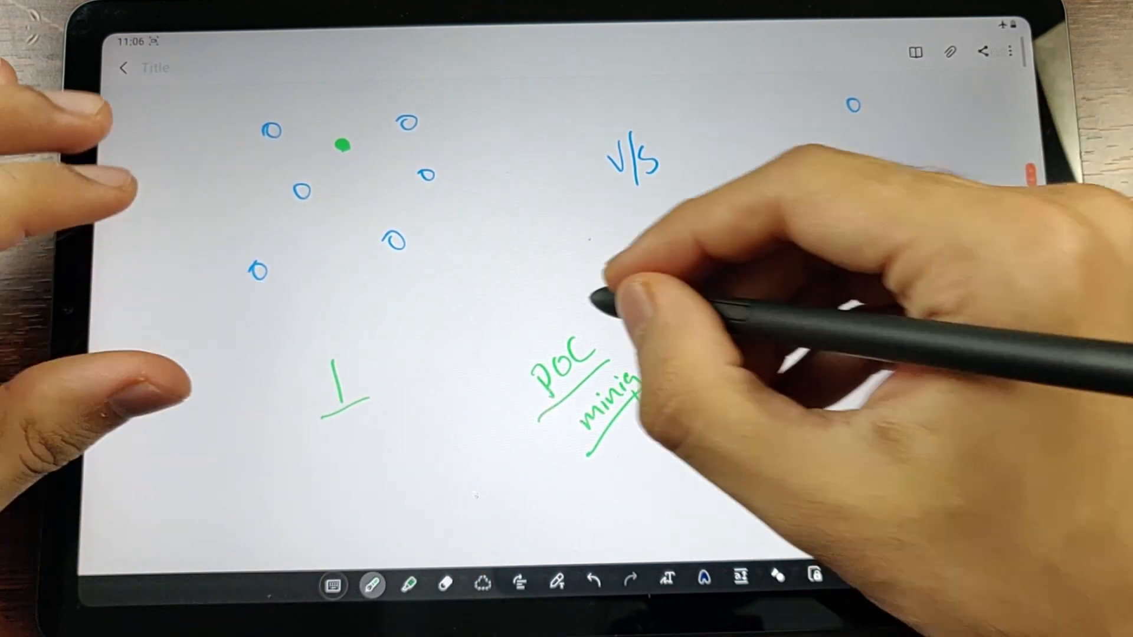
# - Handwrite 'mining' in green beneath POC
pyautogui.moveTo(593, 355); pyautogui.dragTo(586, 340)
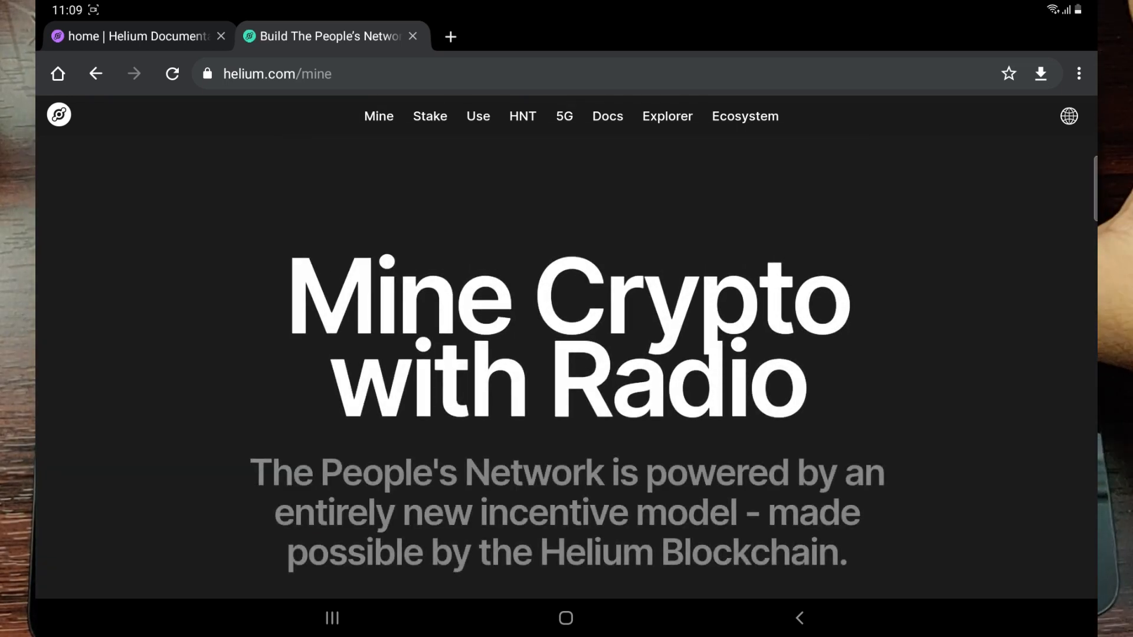
# - Scroll past the hotspot images, network map and hotspot list to the Proof-of-Coverage cards
pyautogui.scroll(-3)
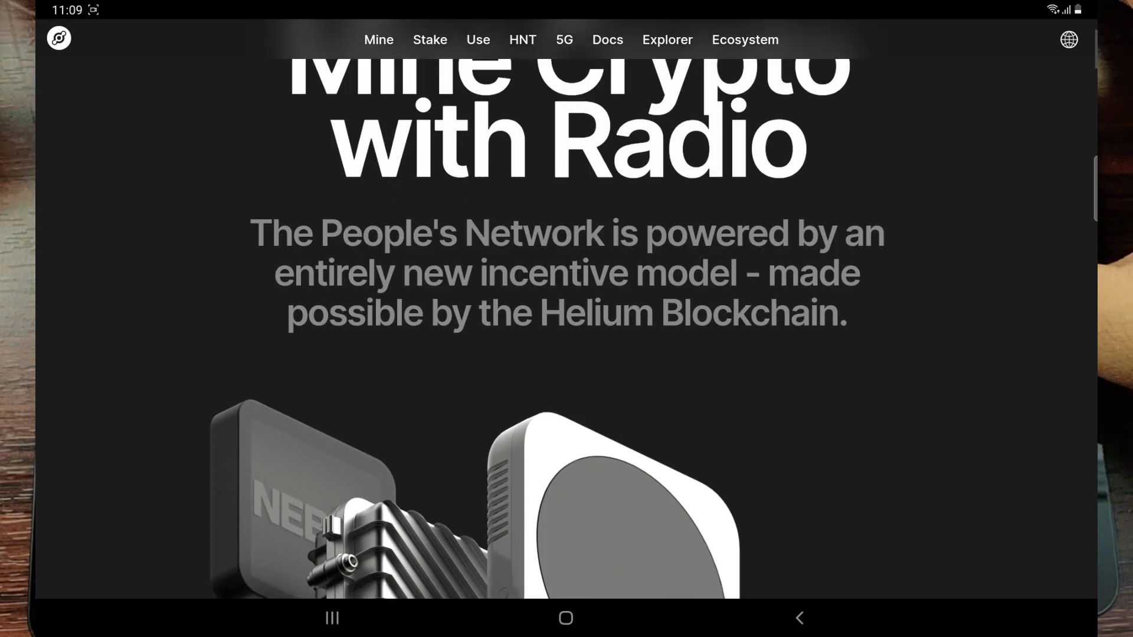
pyautogui.scroll(-3)
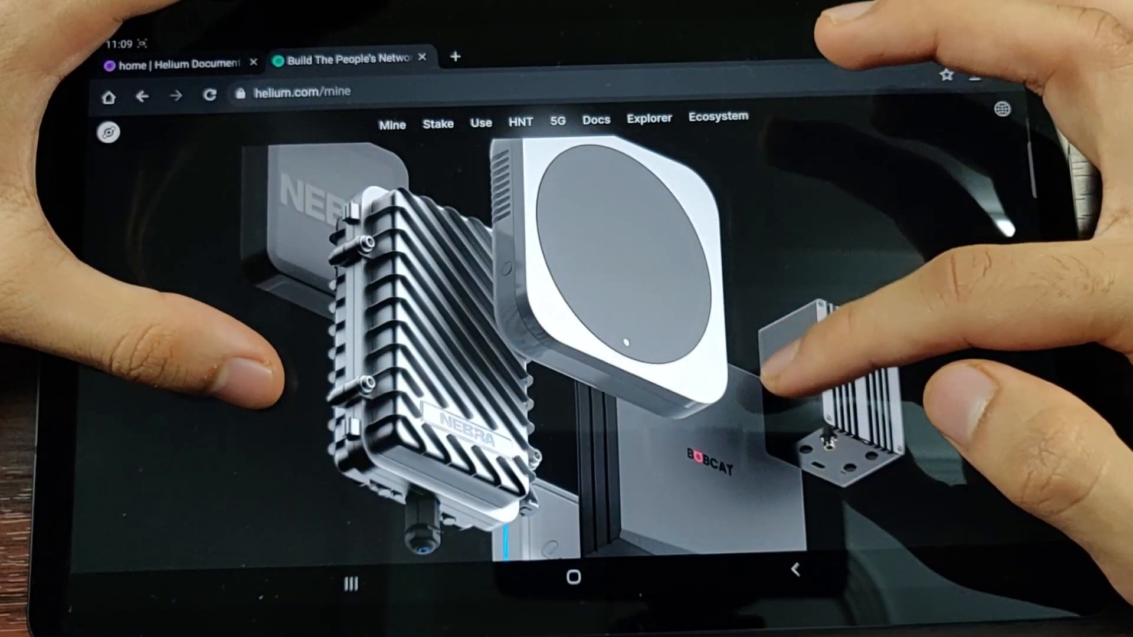
pyautogui.scroll(-3)
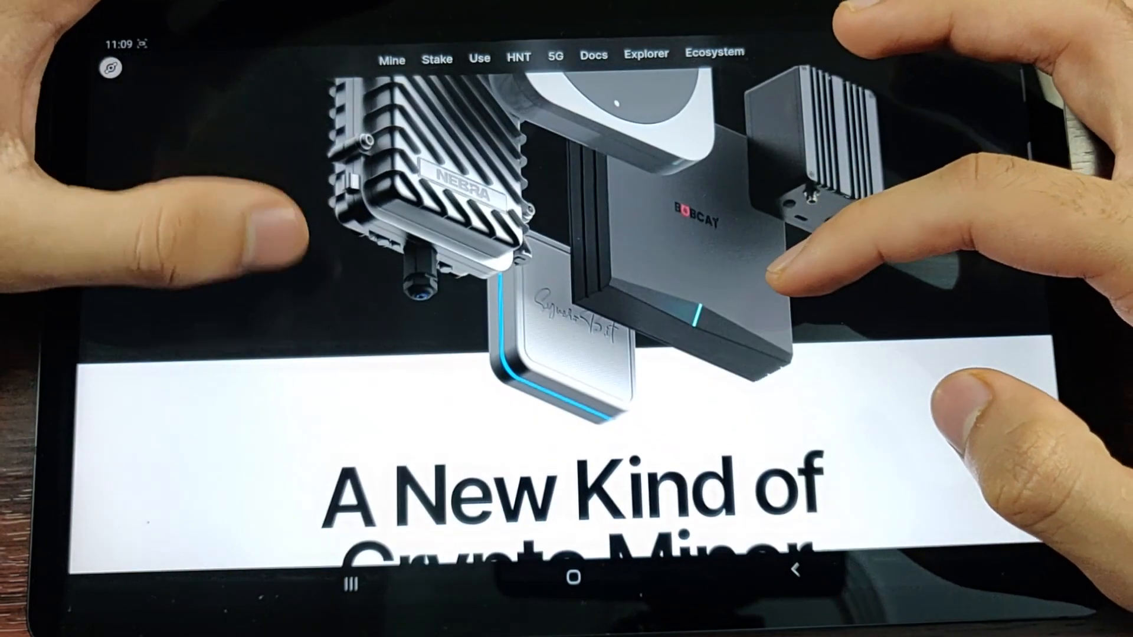
pyautogui.scroll(-3)
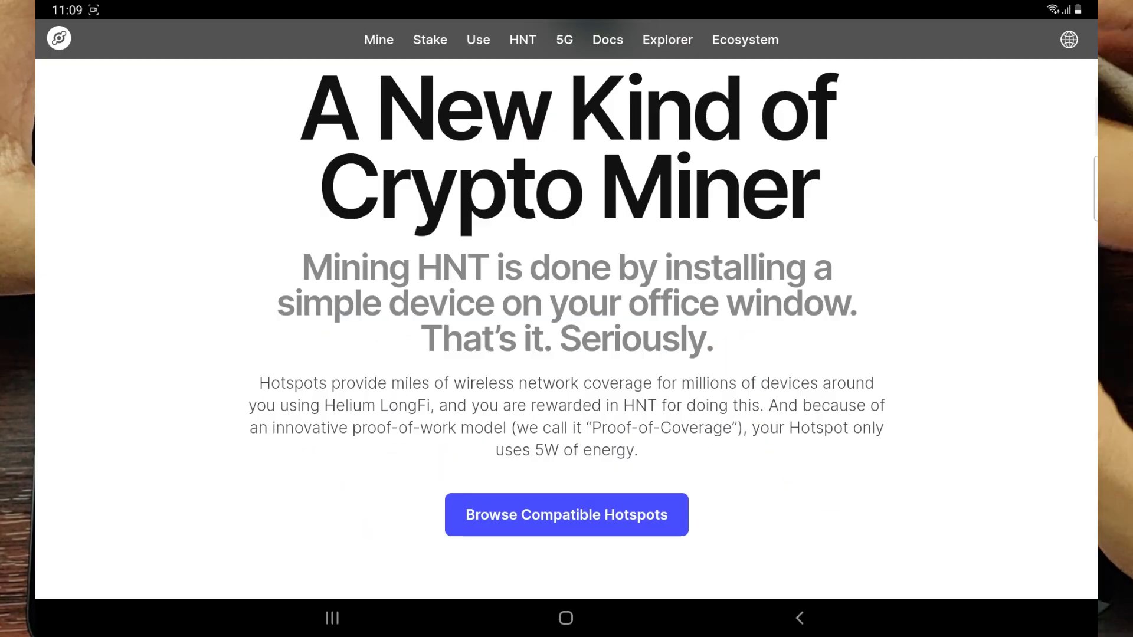
pyautogui.scroll(-3)
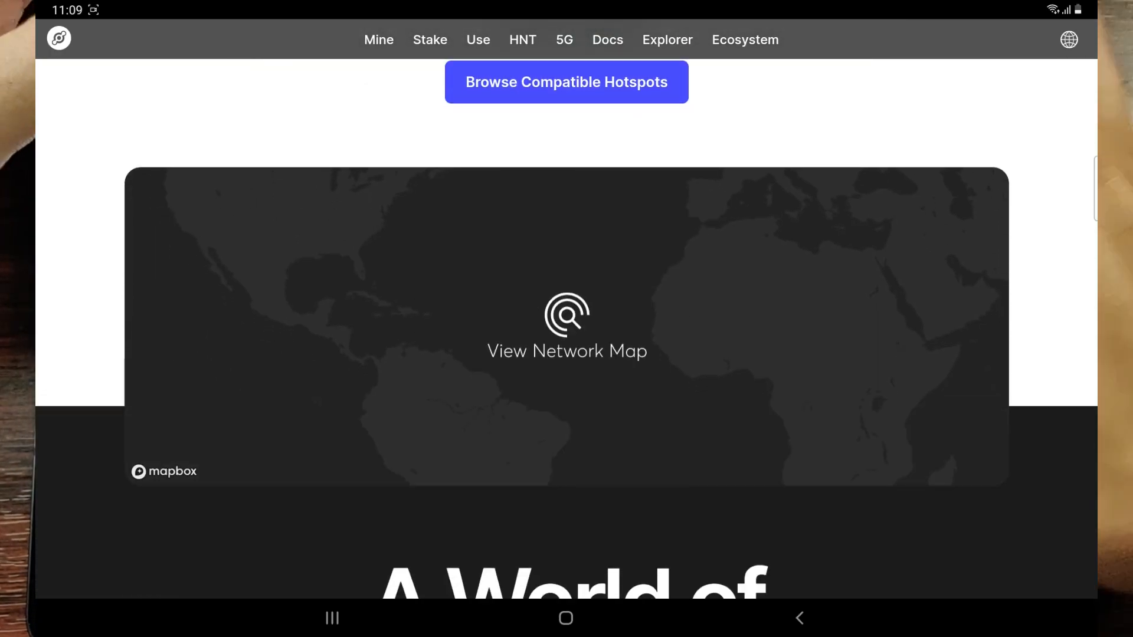
pyautogui.scroll(-3)
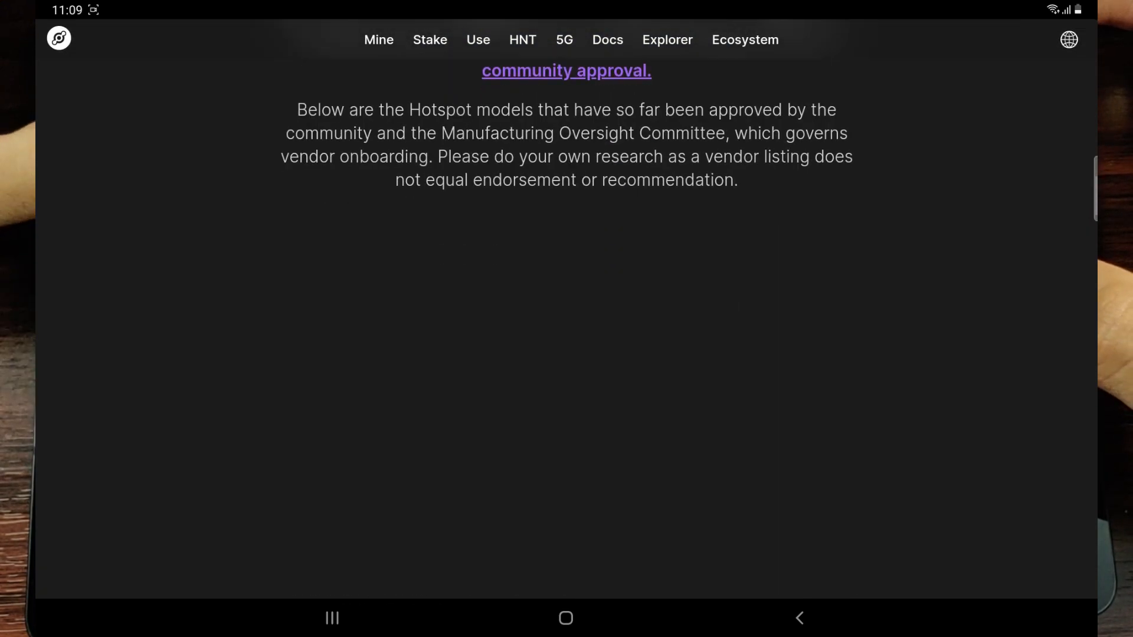
pyautogui.scroll(-3)
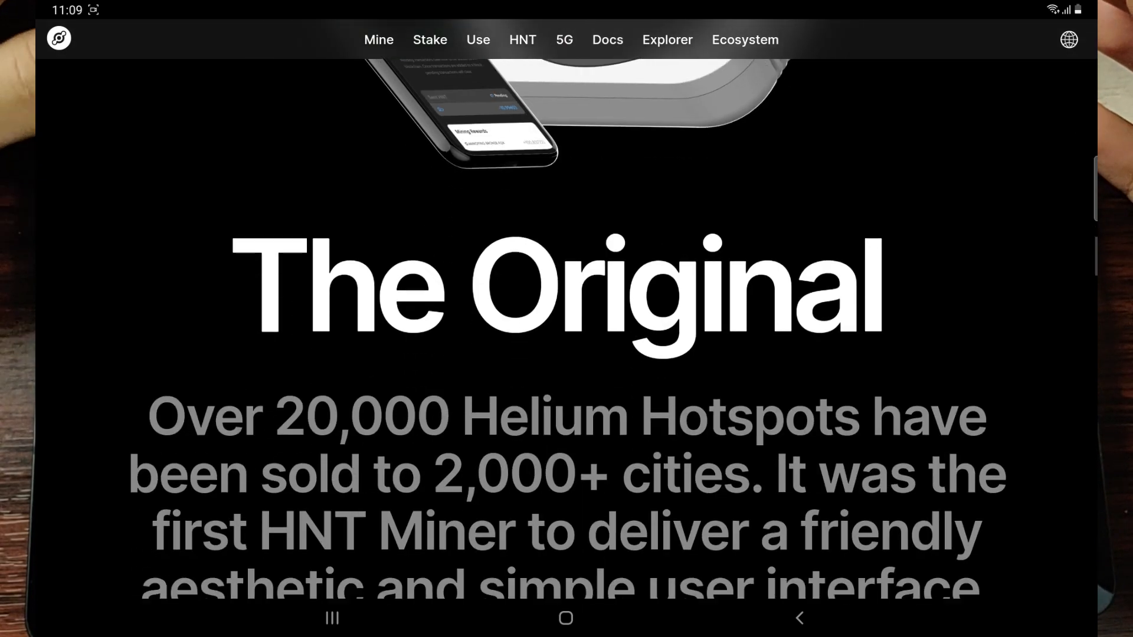
pyautogui.scroll(-3)
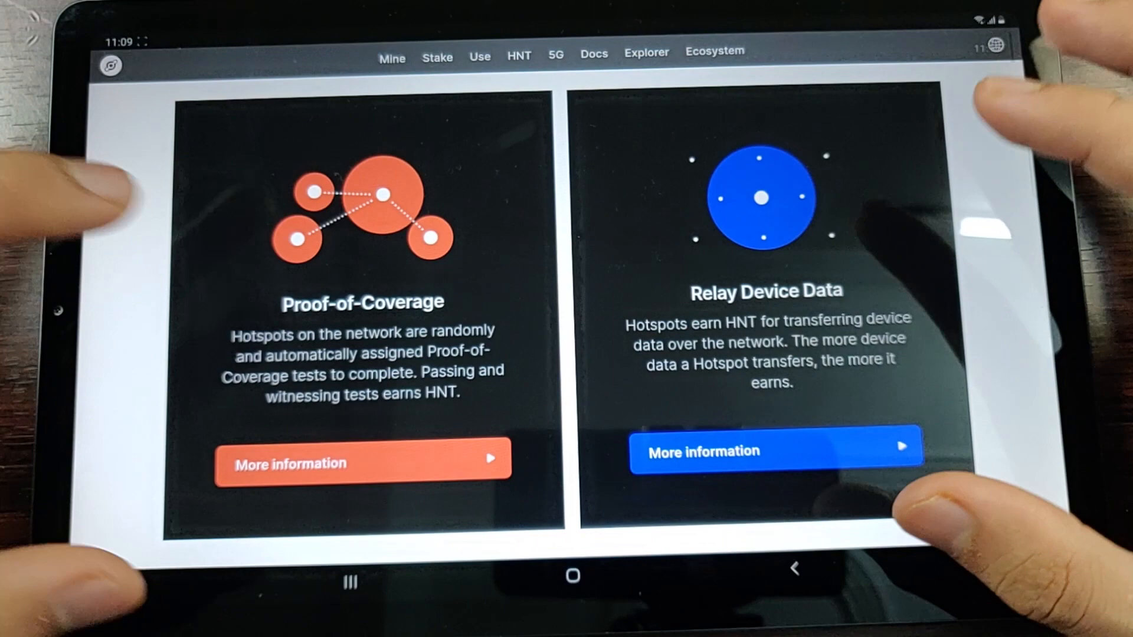
# - Scroll down to the Proof-of-Coverage explanation and its hotspot map
pyautogui.scroll(-3)
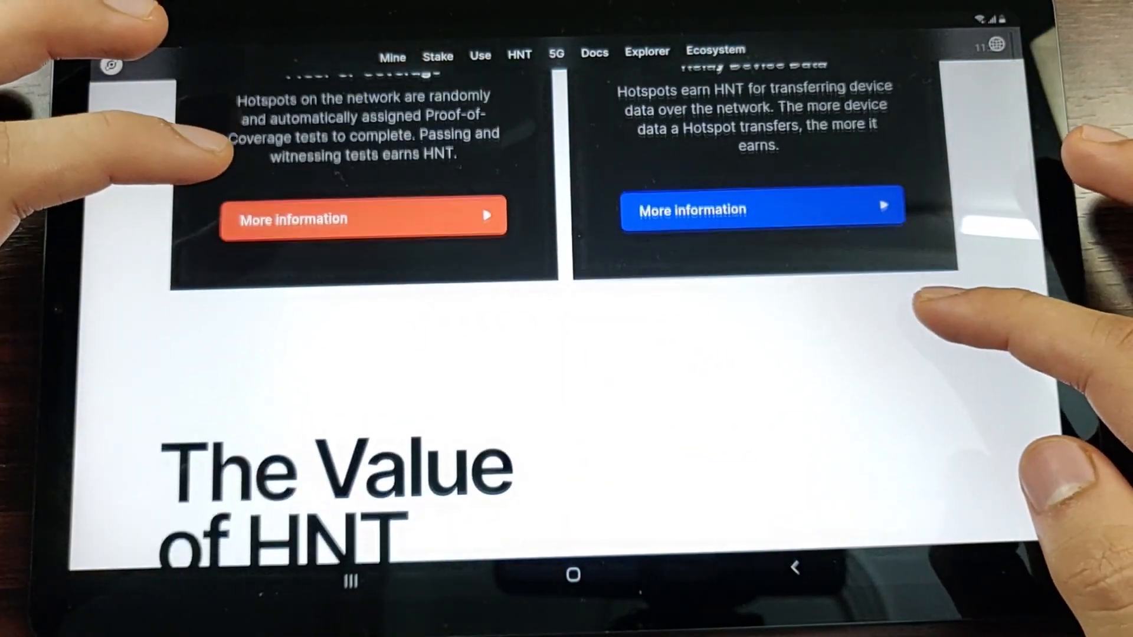
pyautogui.scroll(-3)
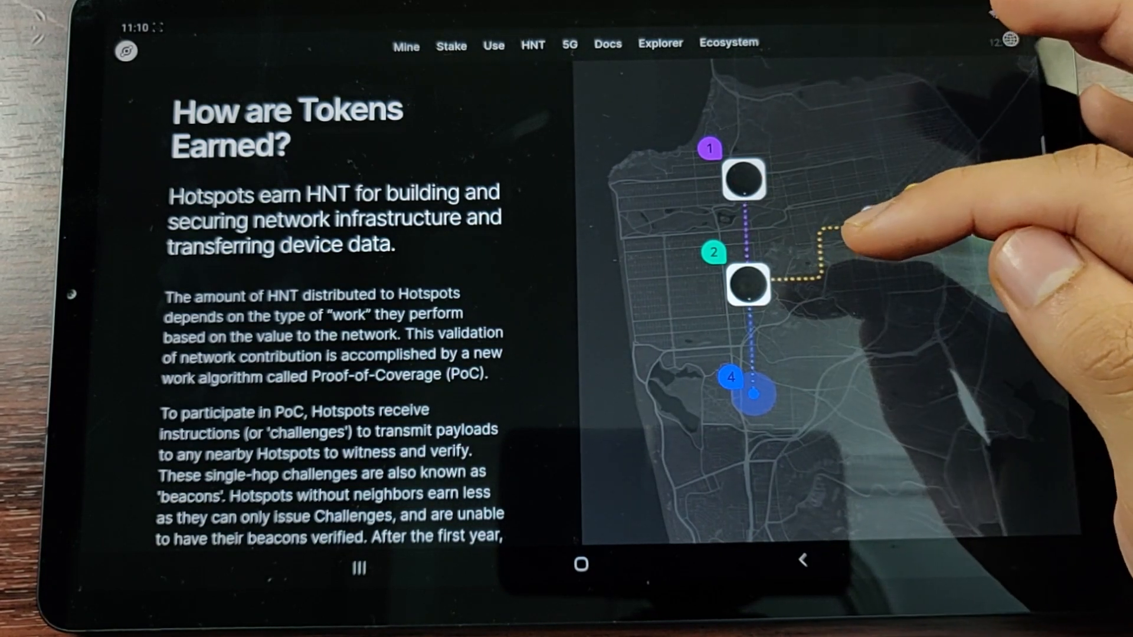
# - Read the Challengers through Network Data Transfer cards and return to helium.com's homepage
pyautogui.click(860, 225)
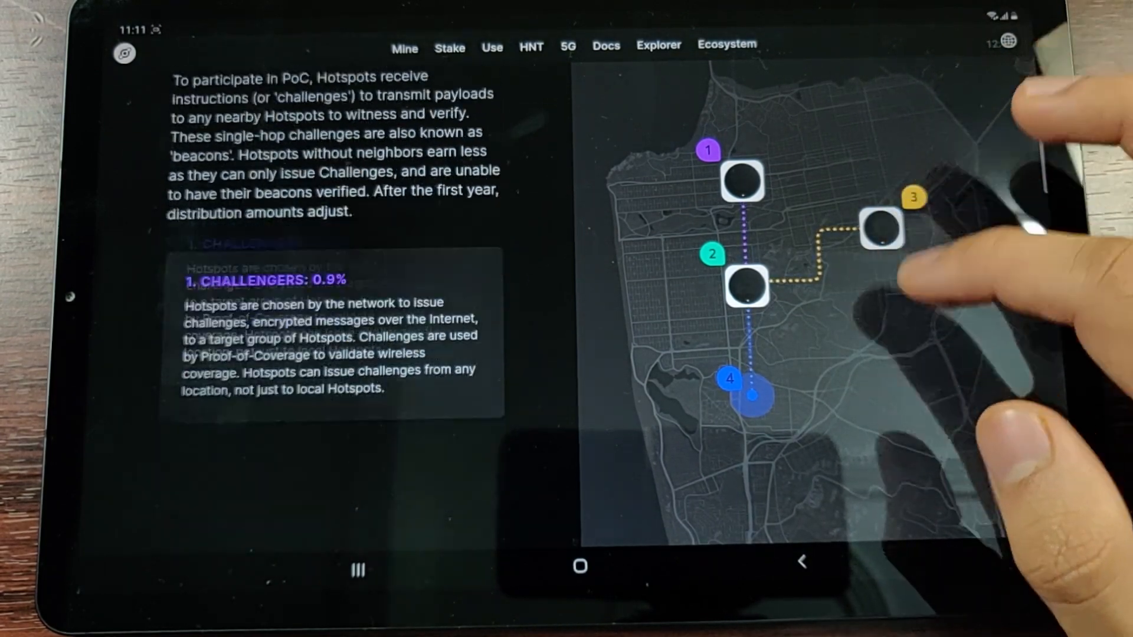
pyautogui.scroll(-3)
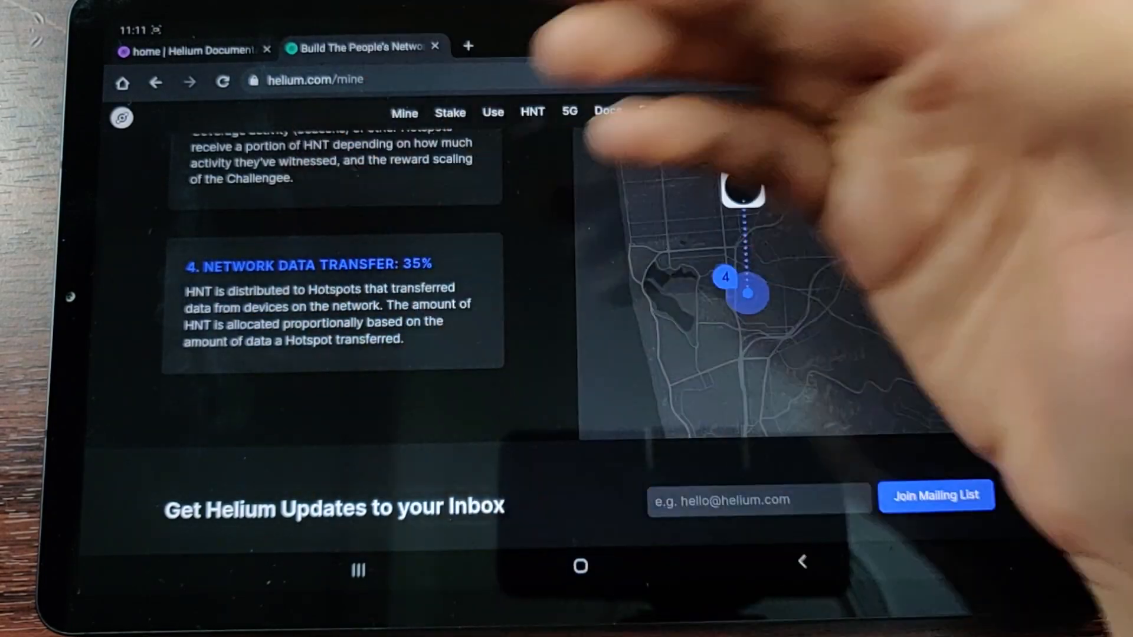
pyautogui.scroll(-3)
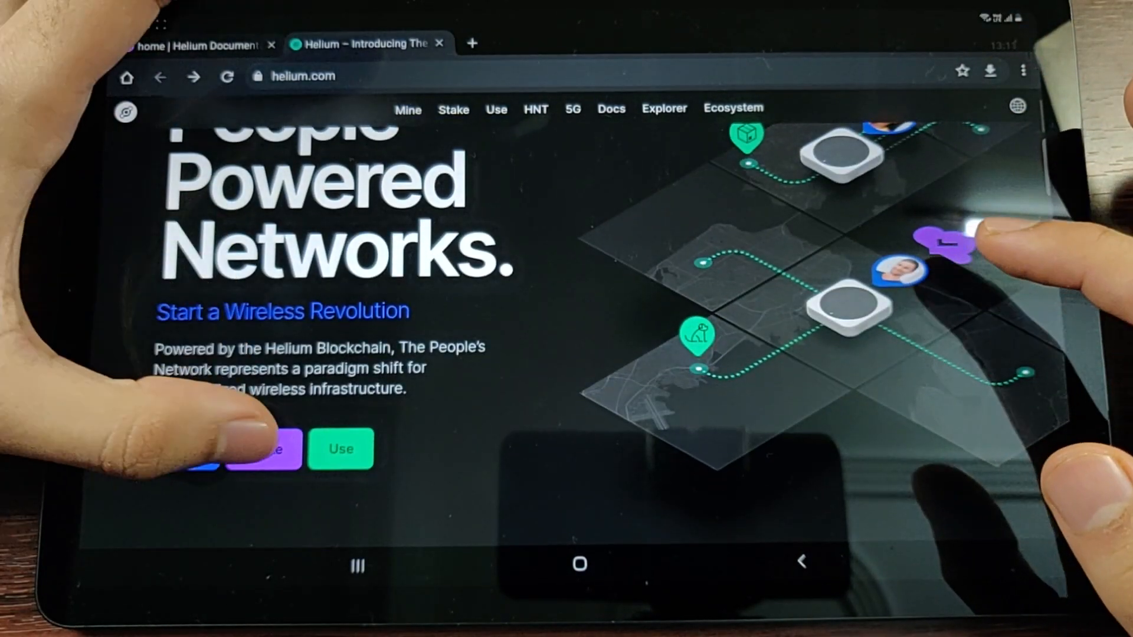
# - Open the Stake page and scroll through validator details, yield estimations and milestones
pyautogui.click(453, 109)
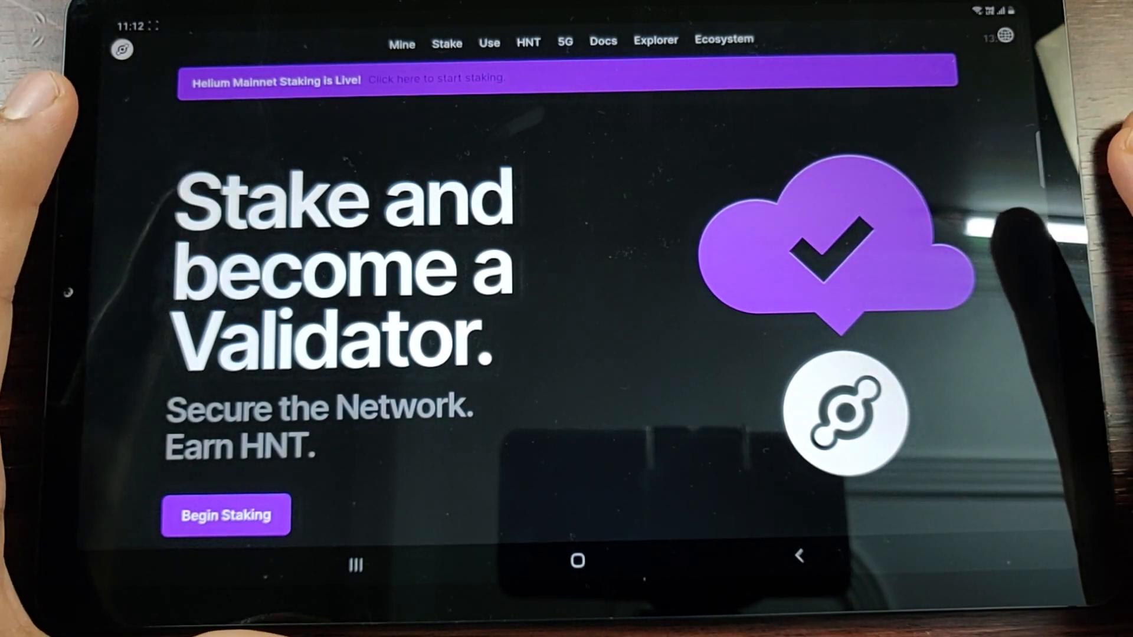
pyautogui.scroll(-3)
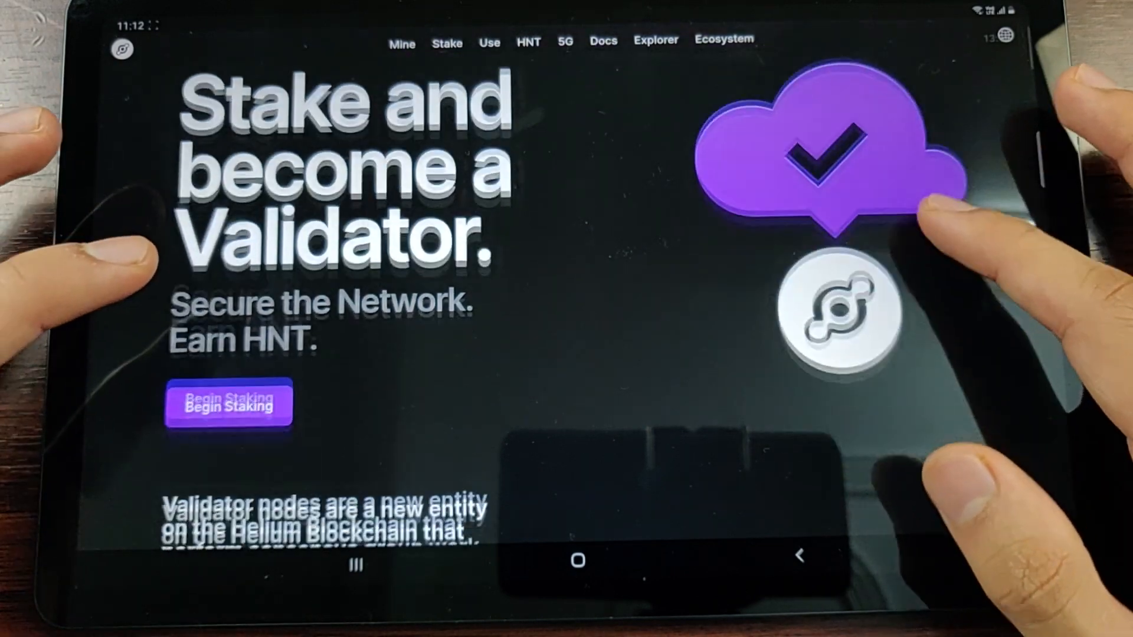
pyautogui.scroll(-3)
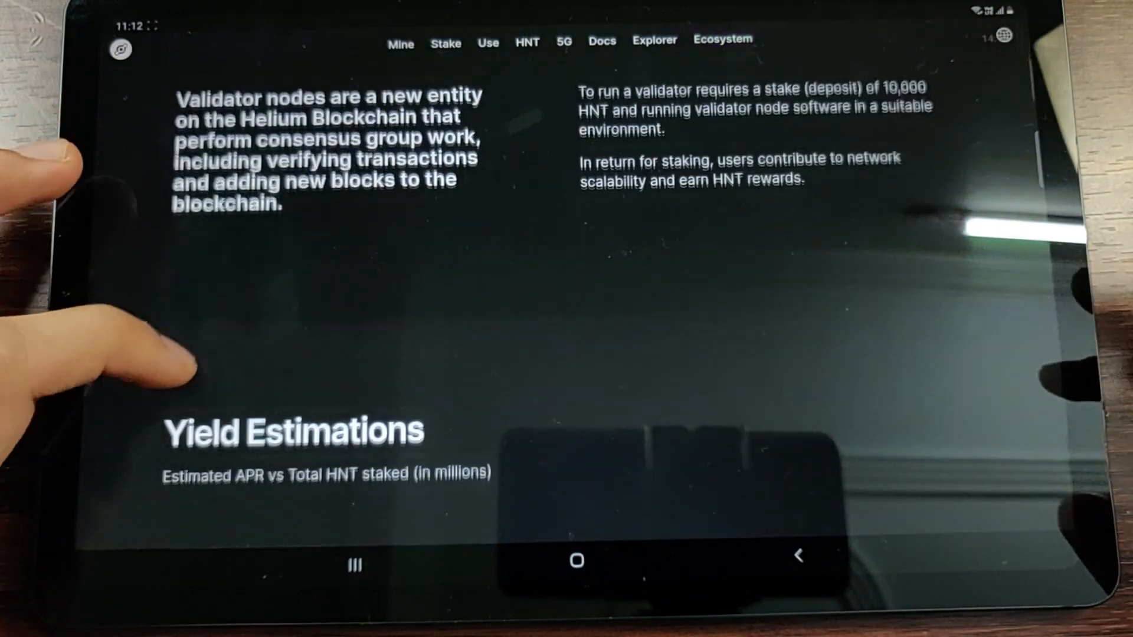
pyautogui.scroll(-3)
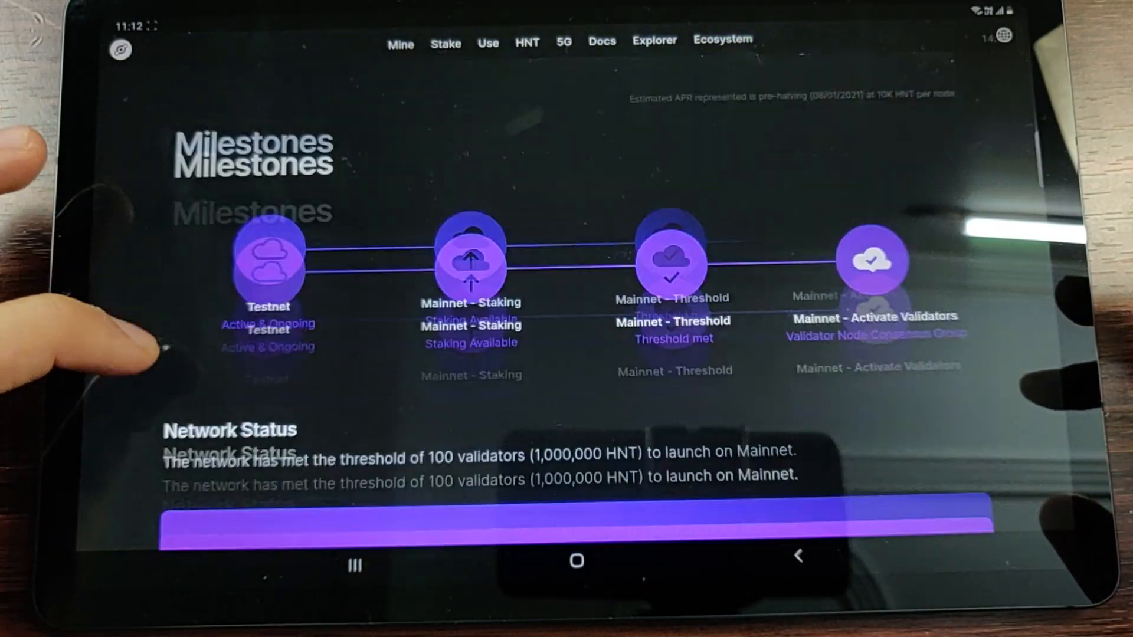
pyautogui.scroll(-3)
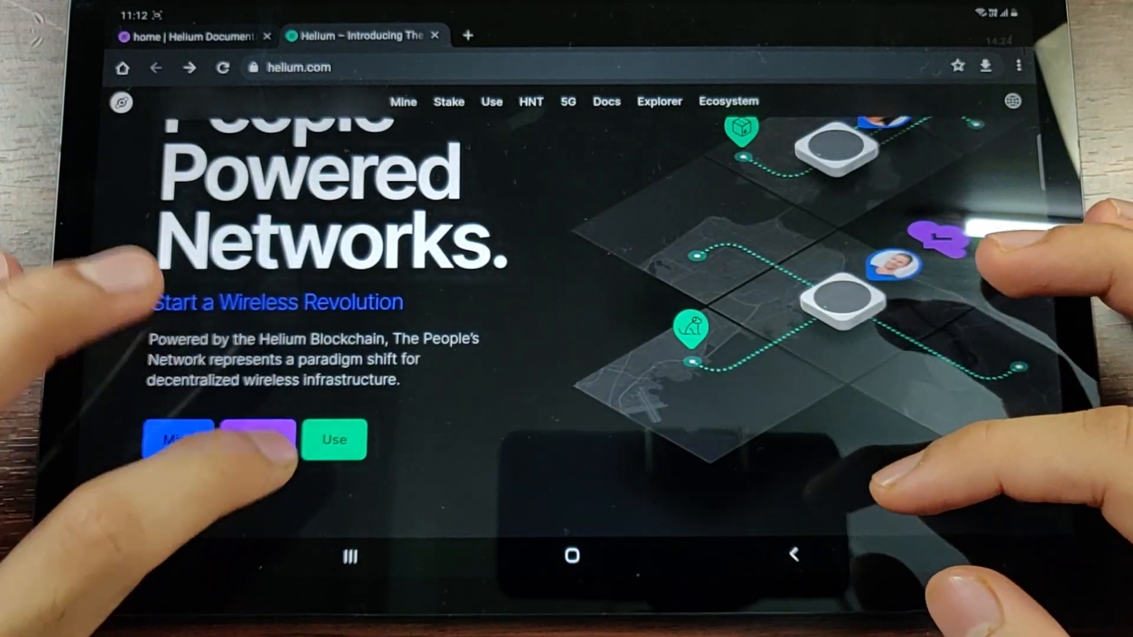
# - Open the Use page and scroll past 'Trusted by' to 'Why use The People's Network?'
pyautogui.click(333, 439)
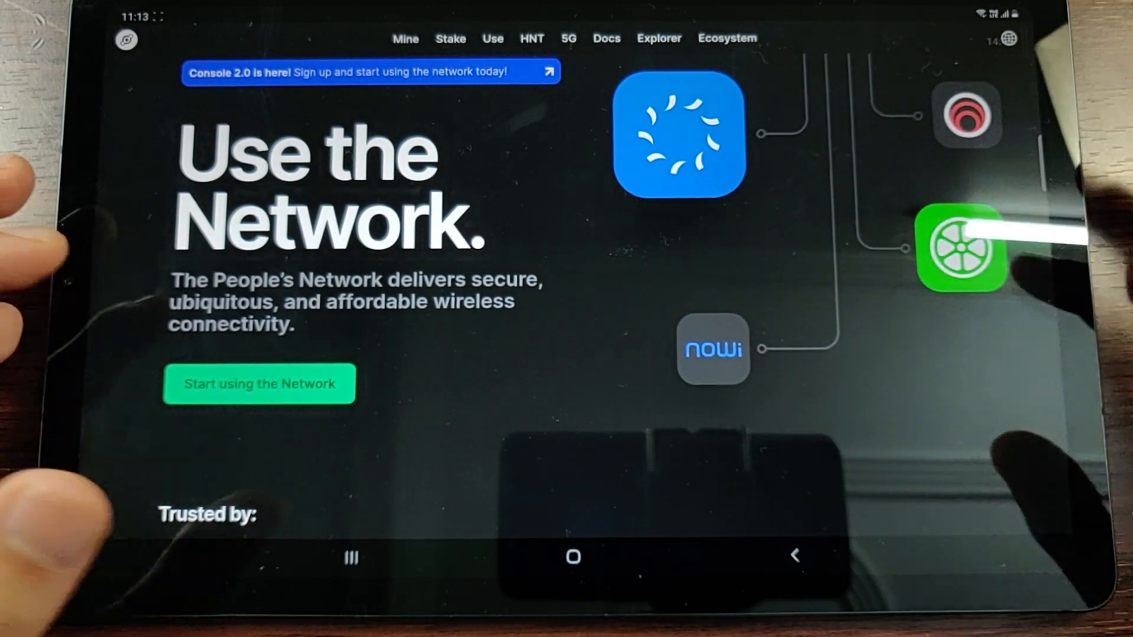
pyautogui.scroll(-3)
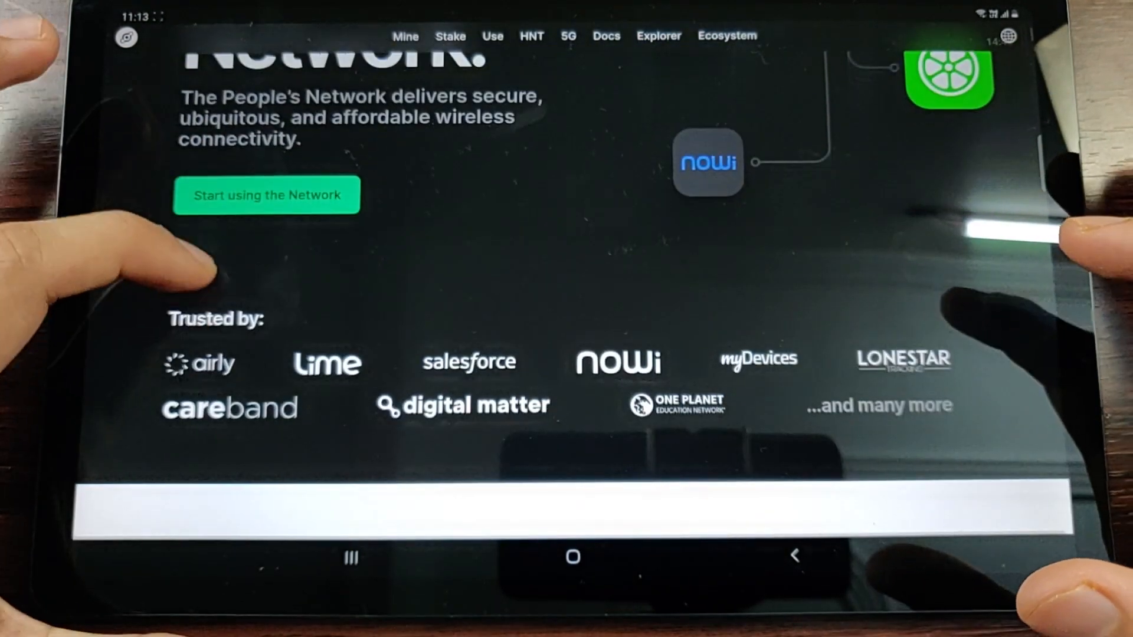
pyautogui.scroll(-3)
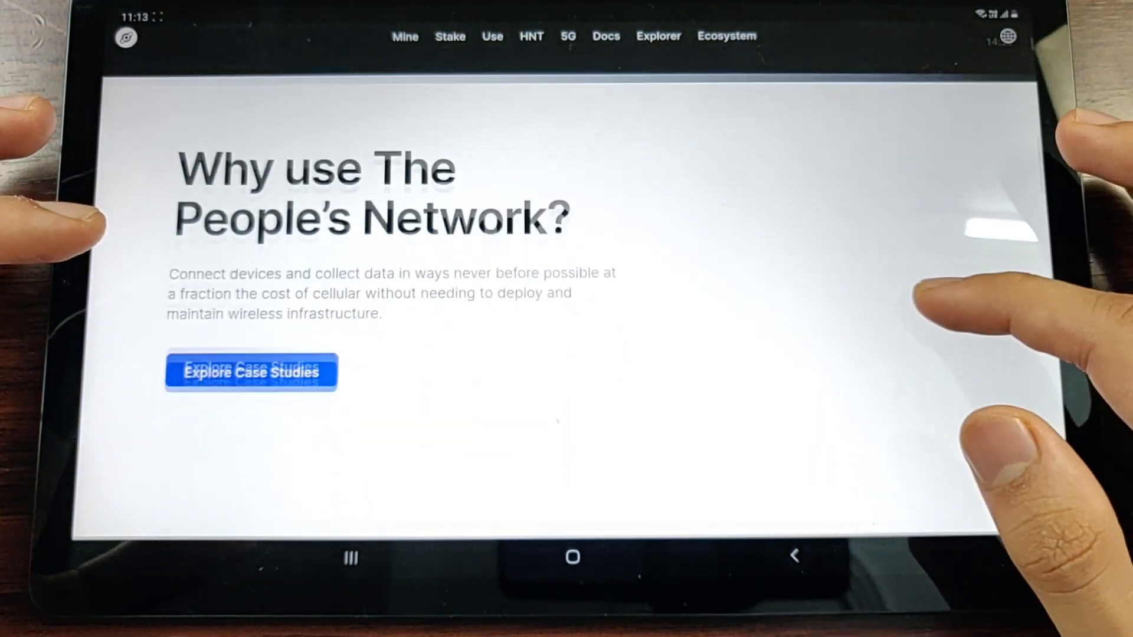
pyautogui.scroll(-3)
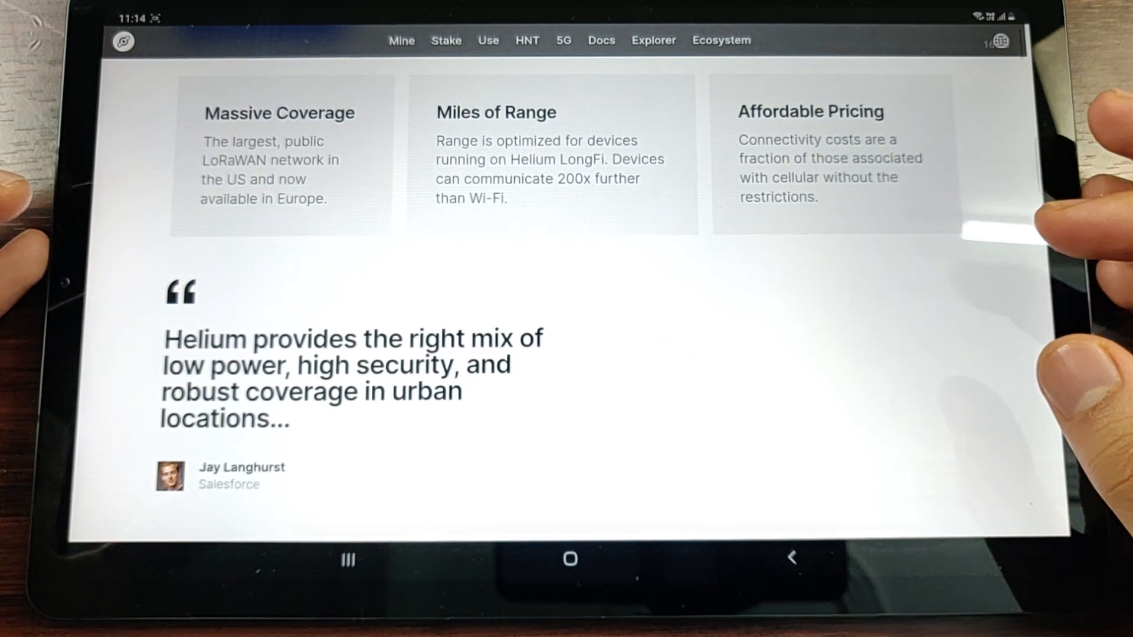
pyautogui.scroll(-3)
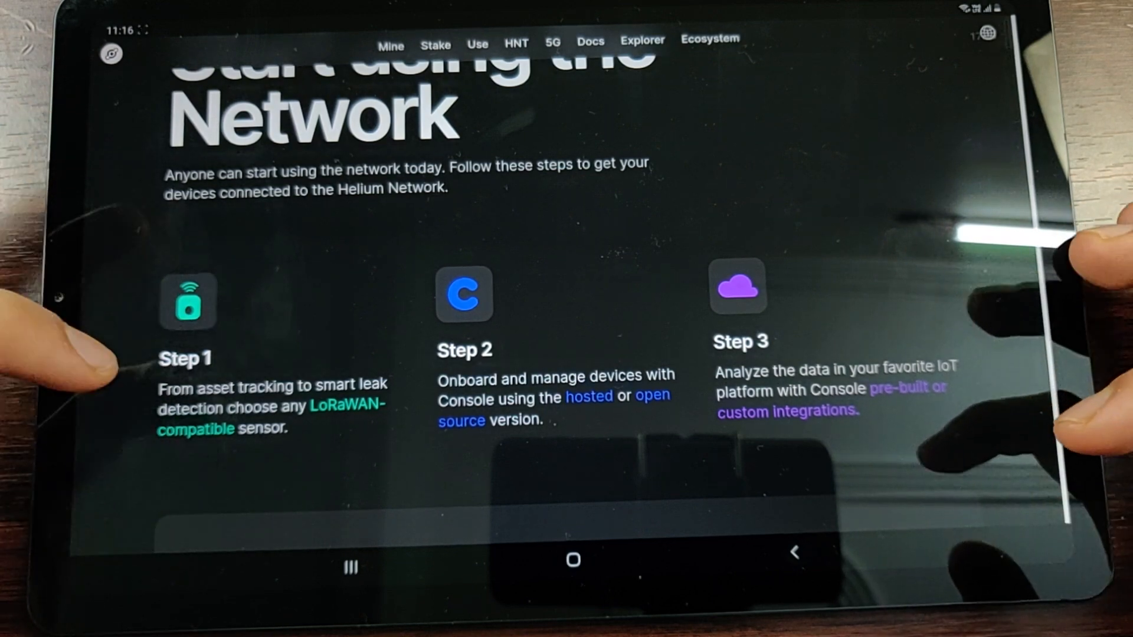
# - Scroll down the Use page to the 'Accelerate your deployment' contact form
pyautogui.scroll(-3)
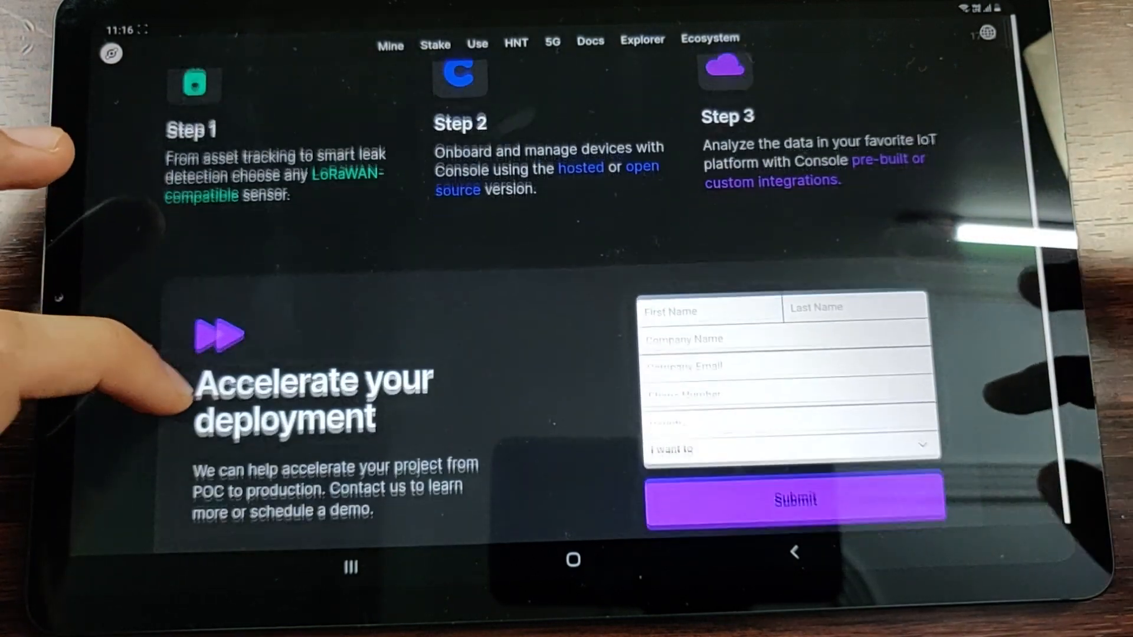
pyautogui.scroll(-3)
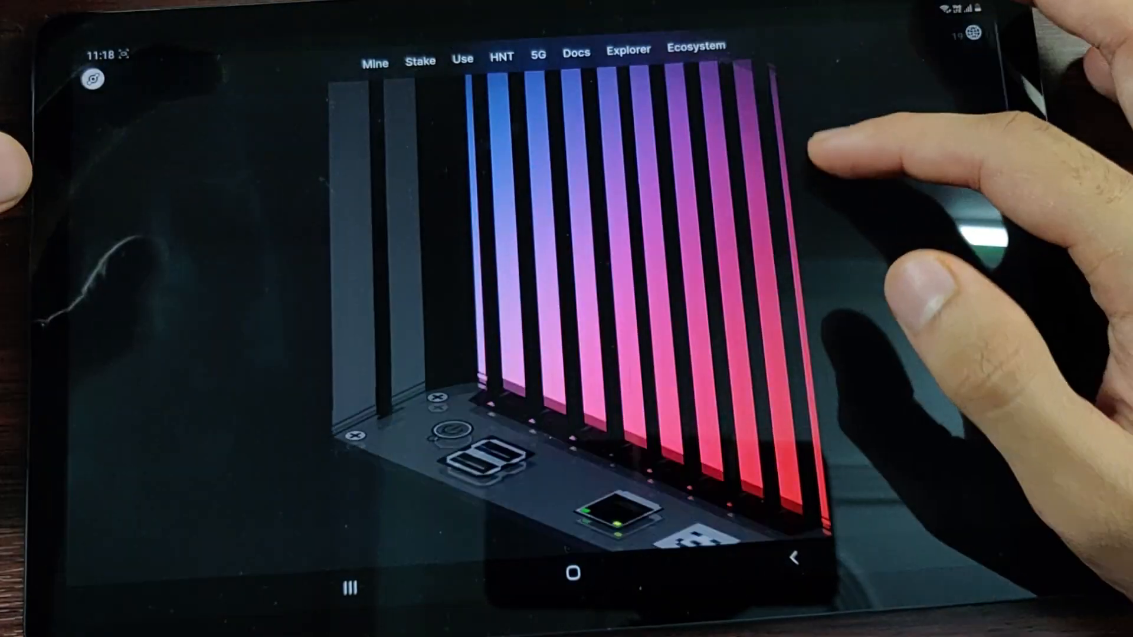
pyautogui.scroll(-3)
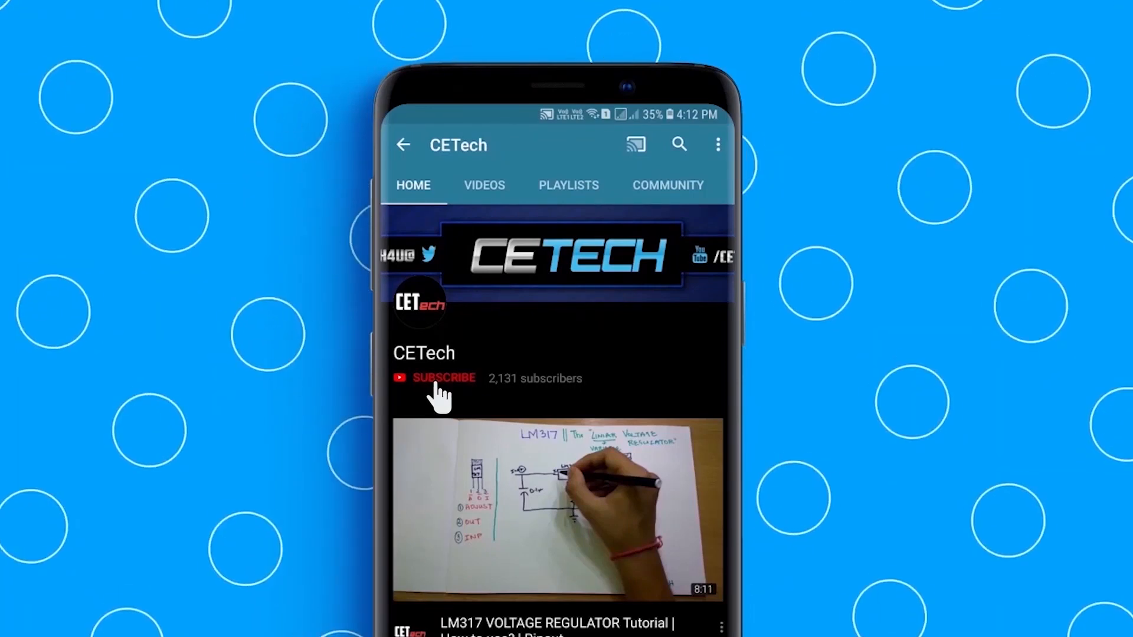
# - Subscribe to CETech on YouTube and enable the notification bell for new uploads
pyautogui.click(444, 378)
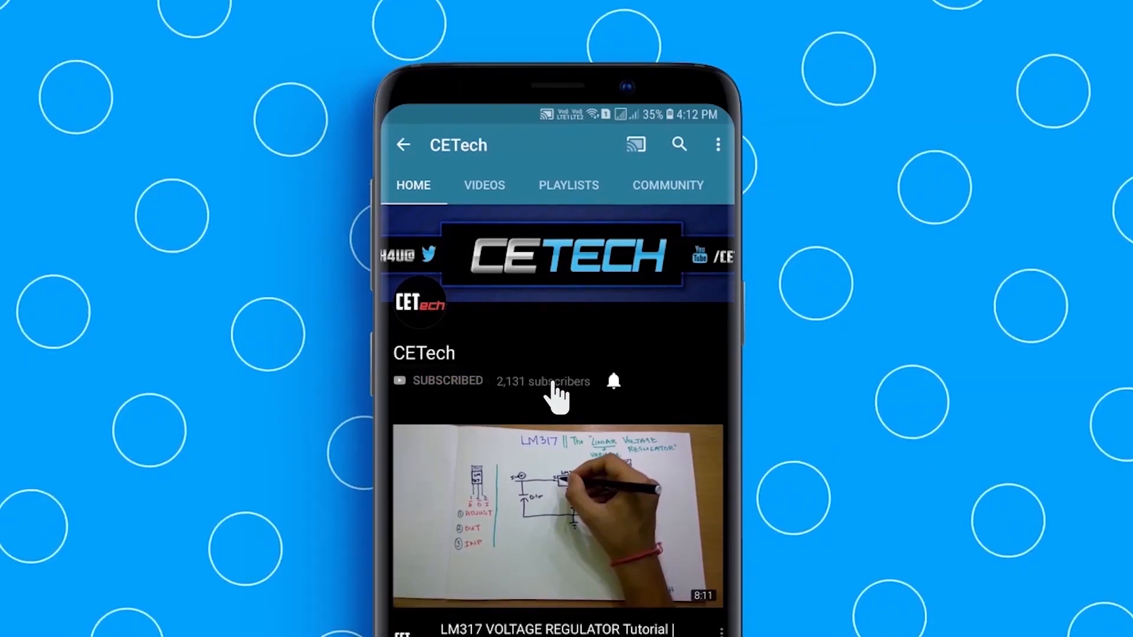
pyautogui.moveTo(614, 381)
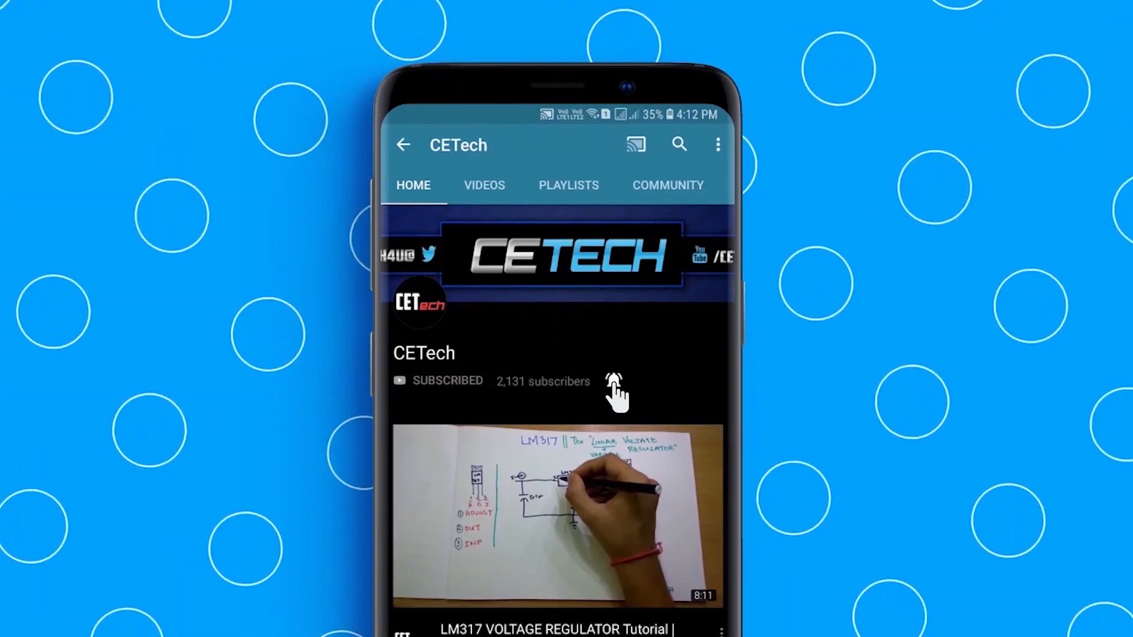
pyautogui.click(612, 380)
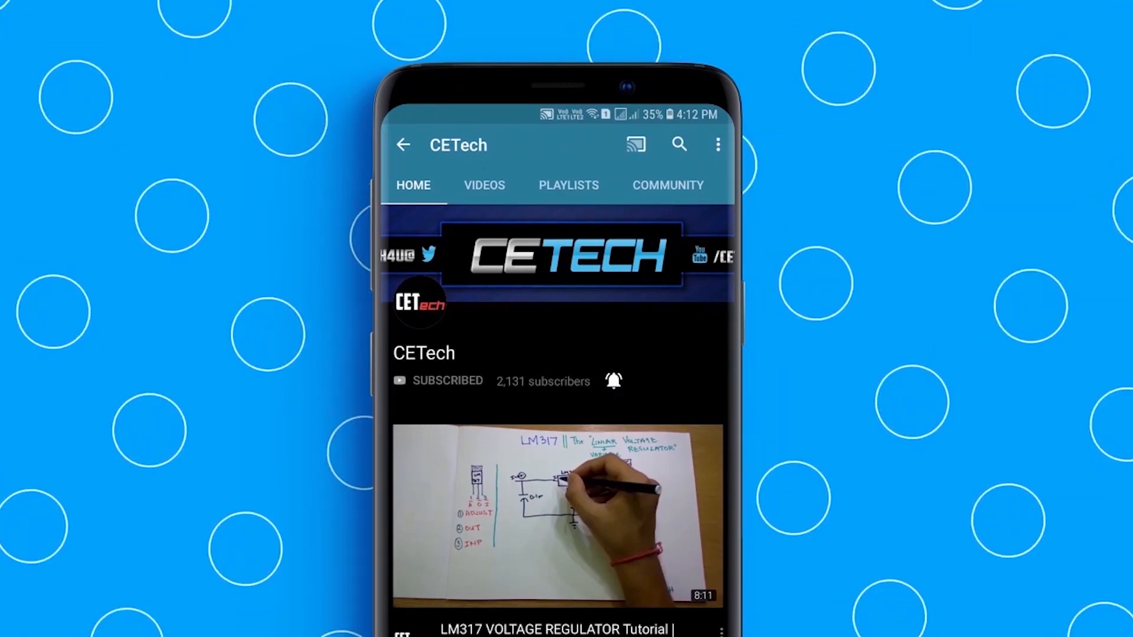